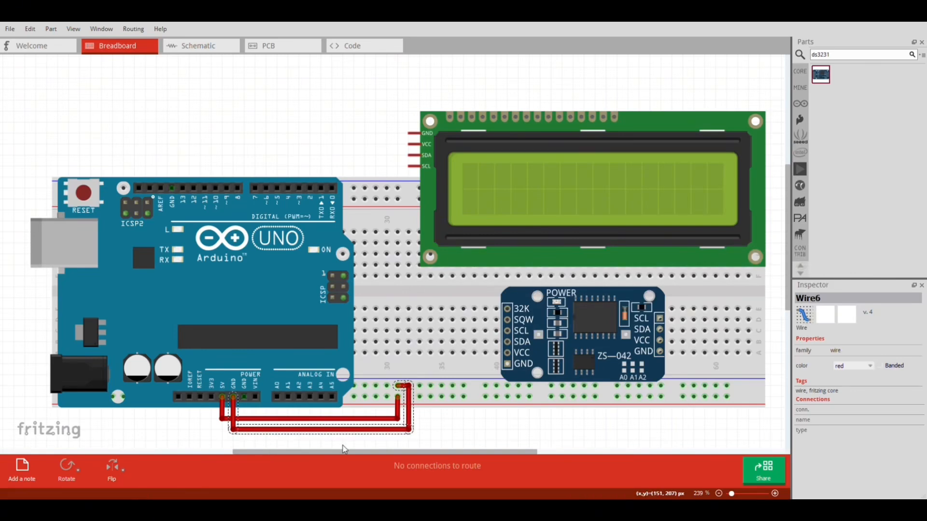
# Wire the Uno's 5V and GND header pins to the breadboard's red and blue power rails.
pyautogui.click(507, 364)
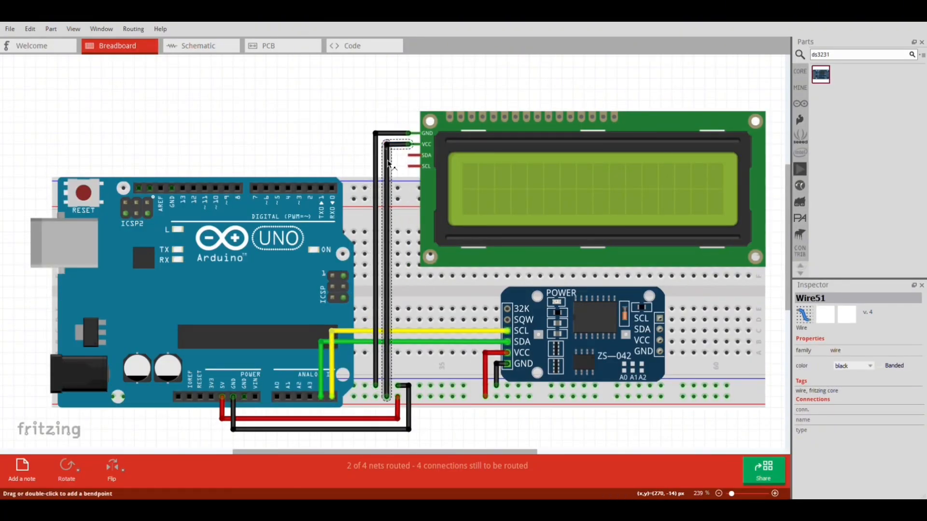
# Run a wire from the breadboard power rail to the LCD's VCC pin.
pyautogui.moveTo(390, 147); pyautogui.dragTo(183, 147)
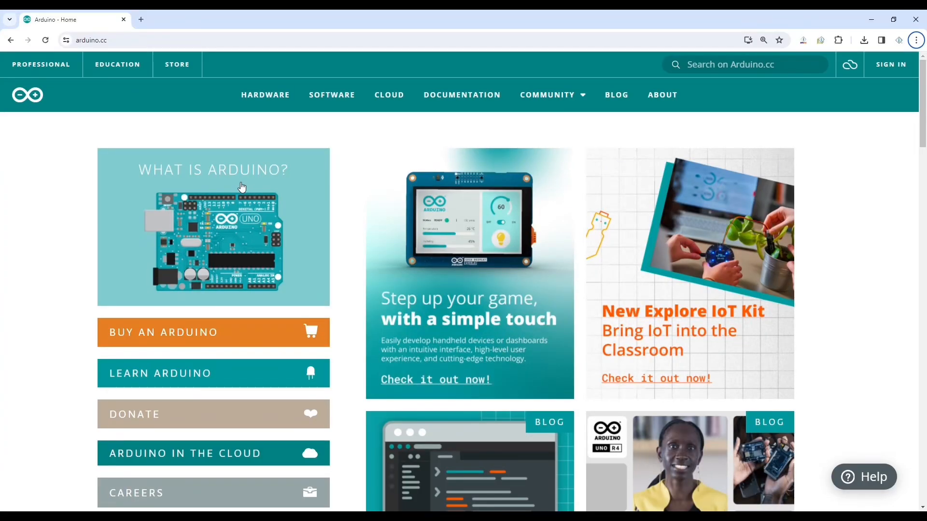
pyautogui.moveTo(355, 235)
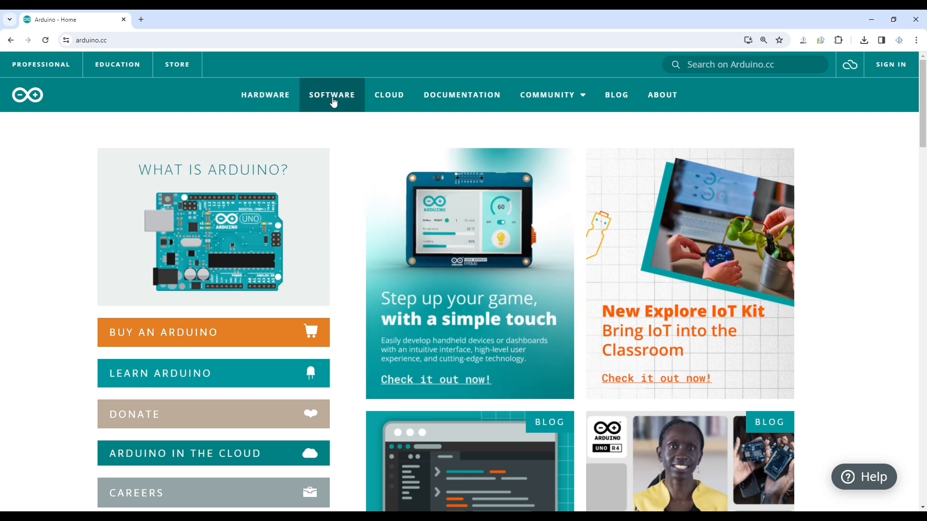
# Go to the SOFTWARE section on arduino.cc to reach the Arduino IDE downloads.
pyautogui.click(332, 95)
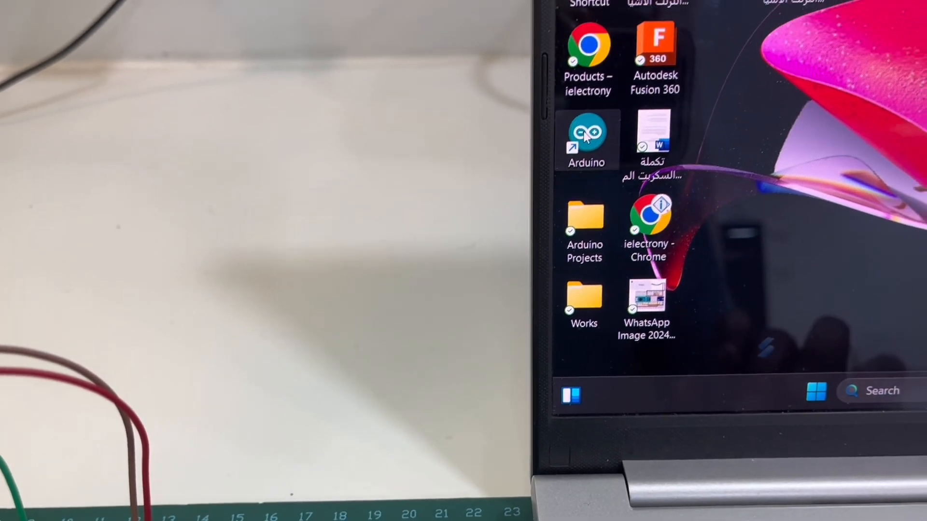
# Launch Arduino IDE from the desktop shortcut and save the DS3231 RTC clock sketch.
pyautogui.doubleClick(587, 139)
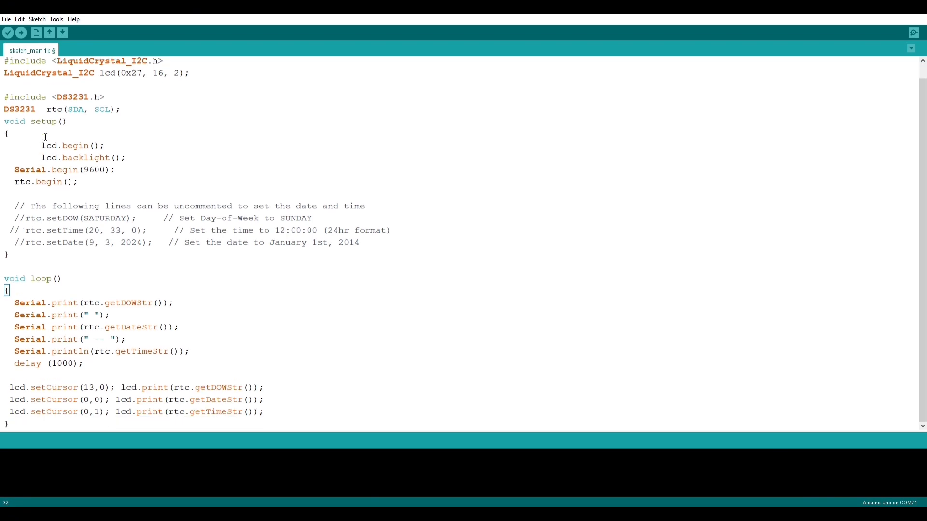
pyautogui.press('ctrl+s')
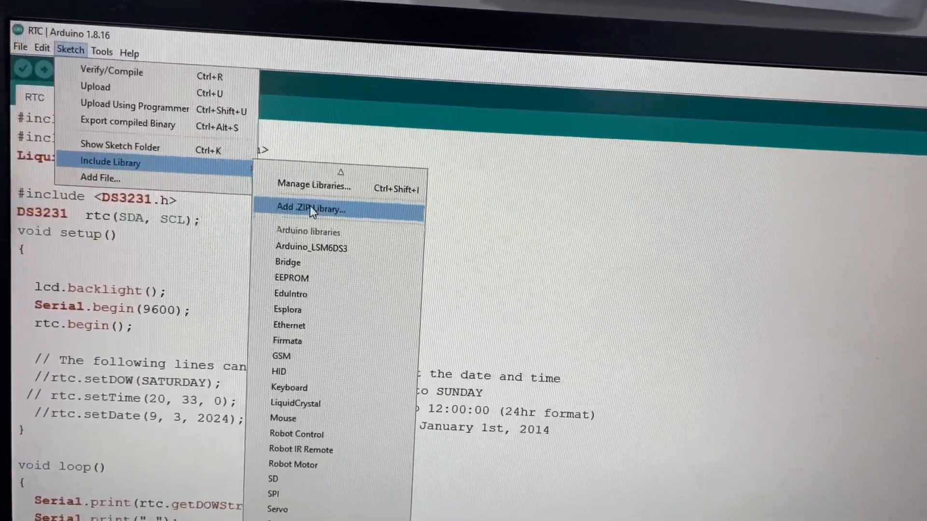
# Add LiquidCrystal_I2C-master (2).zip from the Library folder as a ZIP library.
pyautogui.click(311, 208)
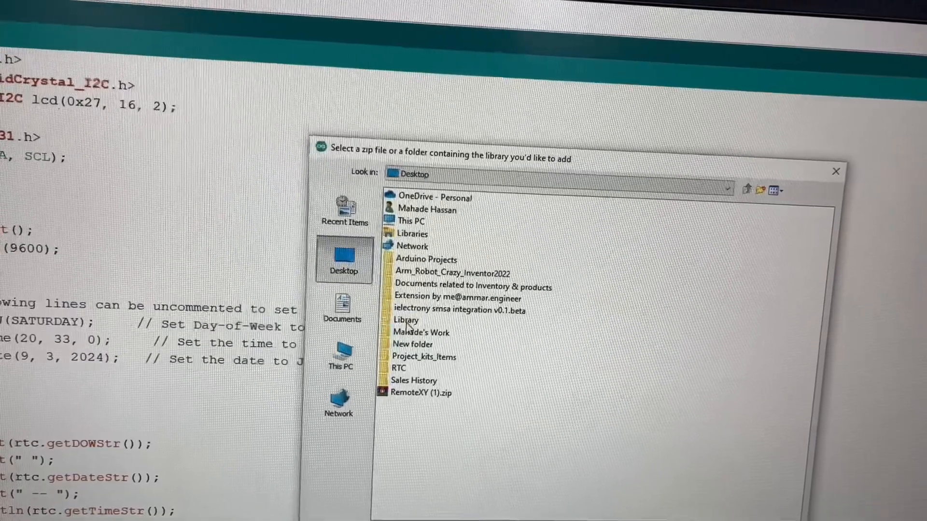
pyautogui.doubleClick(406, 320)
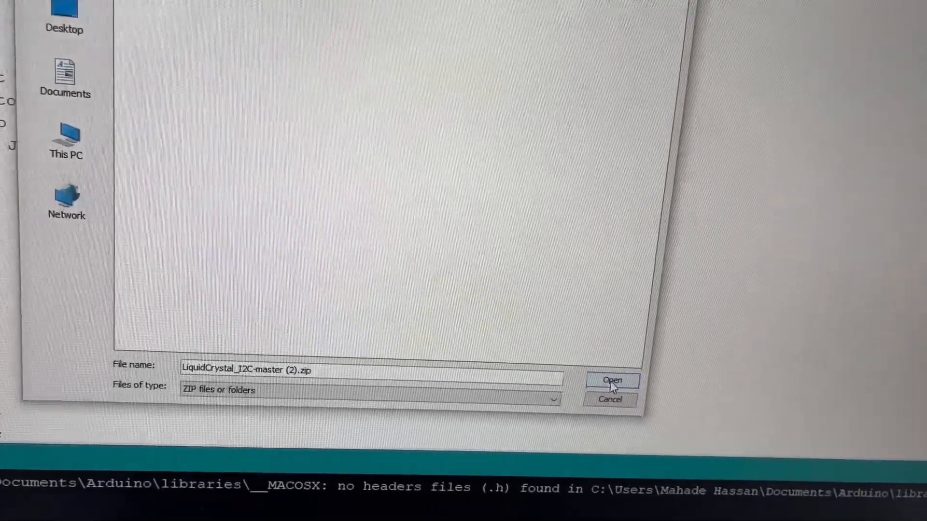
pyautogui.click(613, 380)
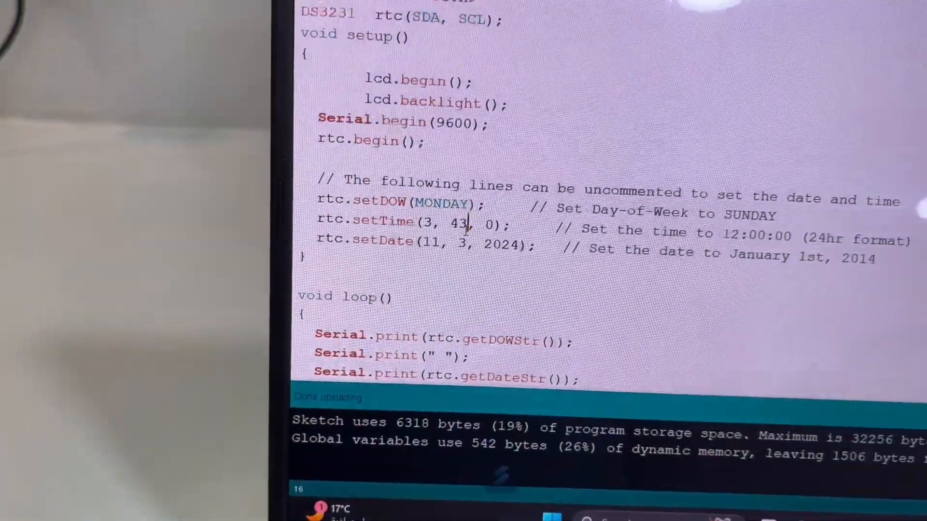
# Upload the sketch setting the RTC to Monday, 3:43:00, 11/3/2024.
pyautogui.click(276, 114)
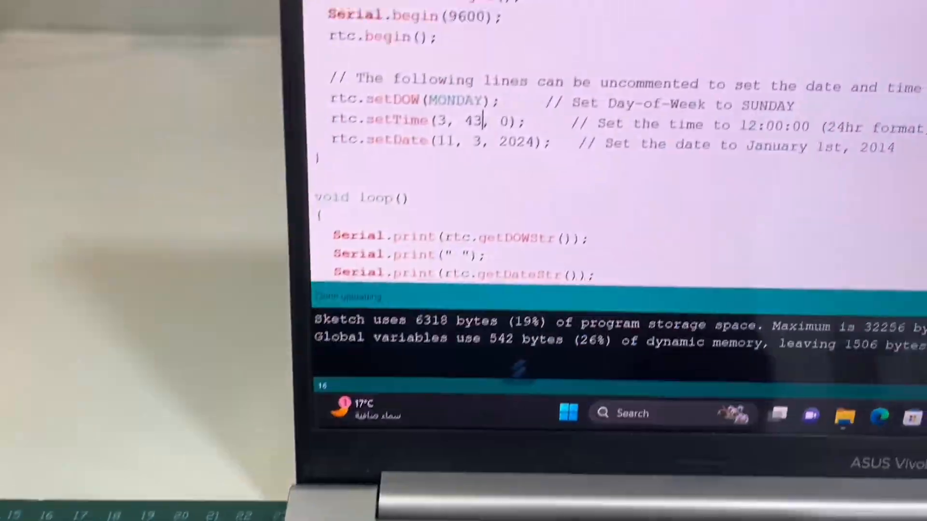
# Prefix the setDOW, setTime and setDate lines in setup() with // to disable them.
pyautogui.scroll(3)
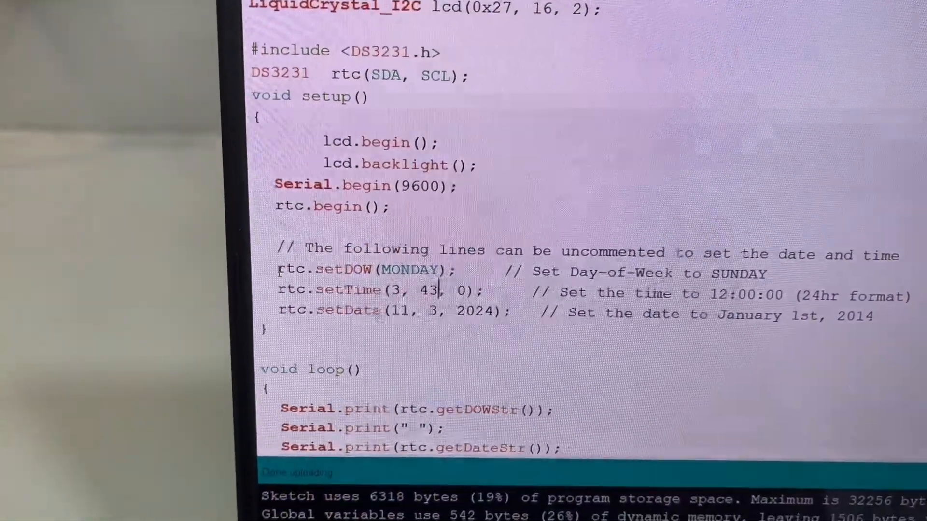
pyautogui.write('//')
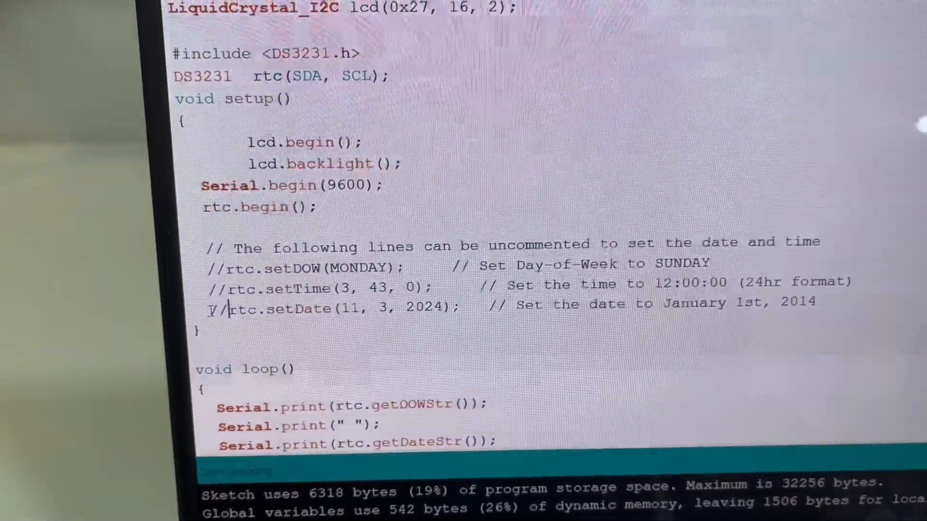
pyautogui.scroll(3)
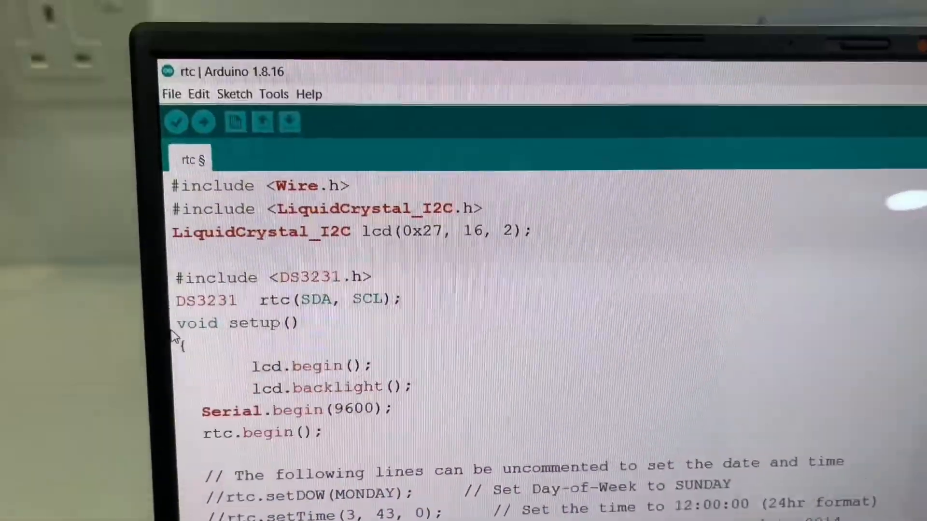